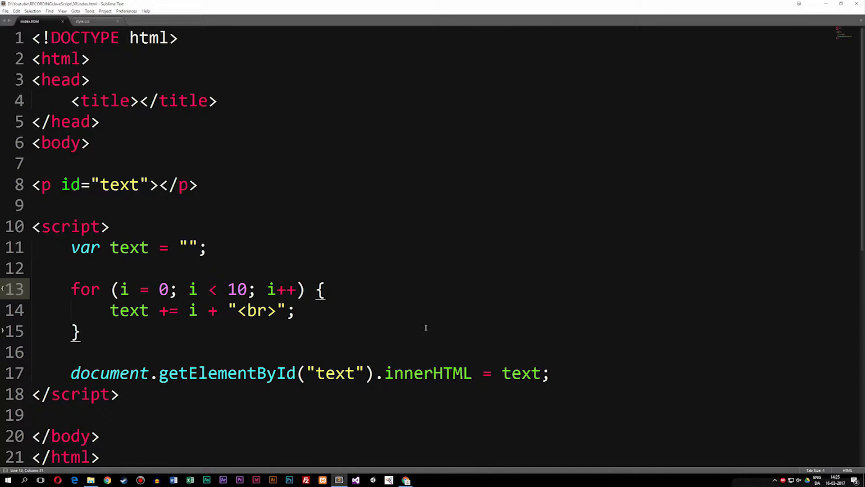
Start a new line at the top of the loop body, above the append line
{"action": "left_click", "coordinate": [324, 289]}
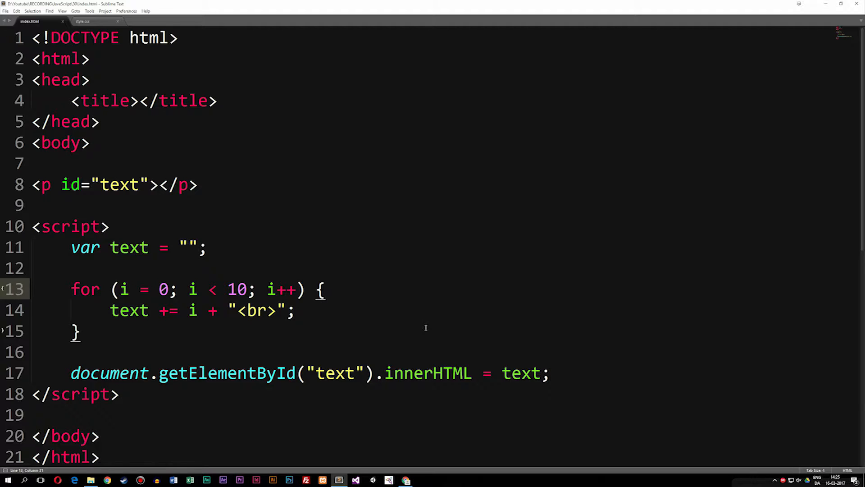
{"action": "left_click", "coordinate": [324, 290]}
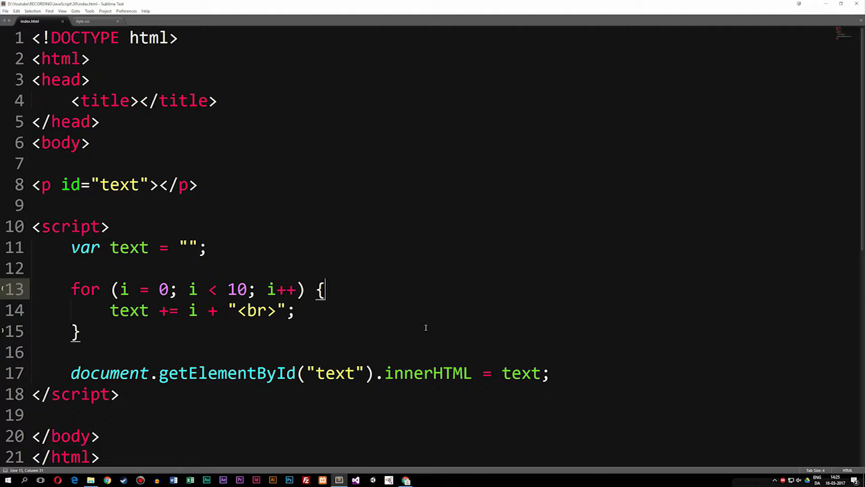
{"action": "mouse_move", "coordinate": [288, 263]}
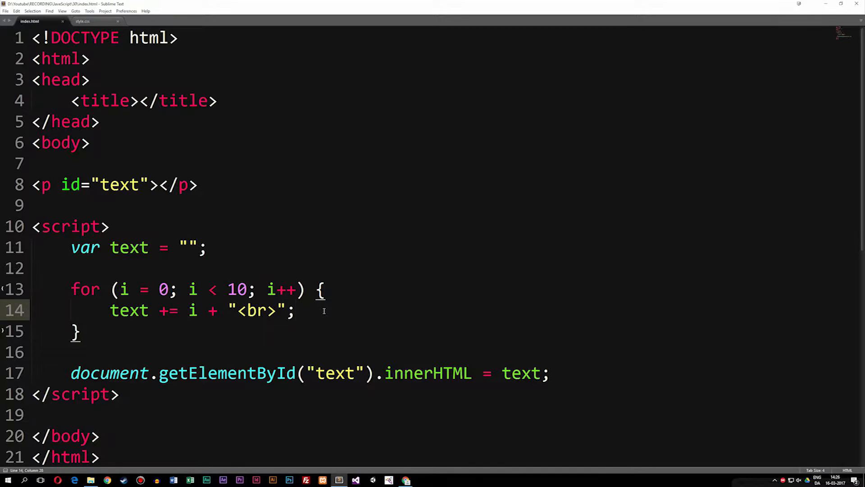
{"action": "left_click", "coordinate": [296, 310]}
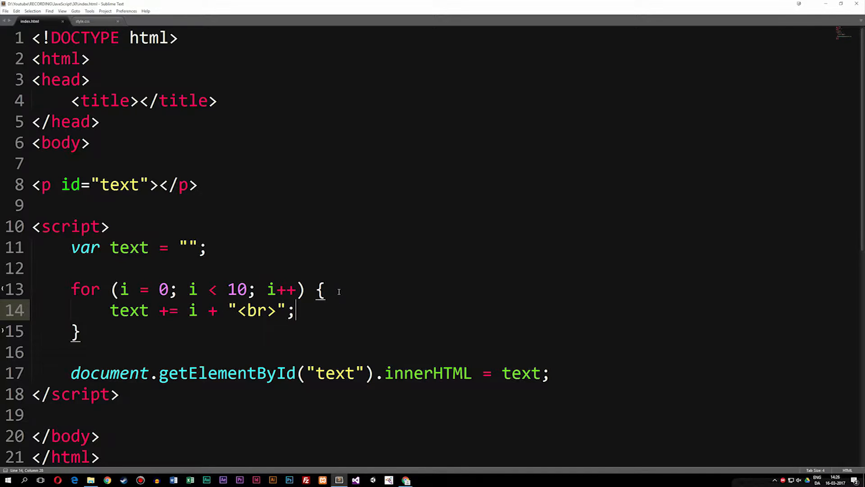
{"action": "key", "text": "Return"}
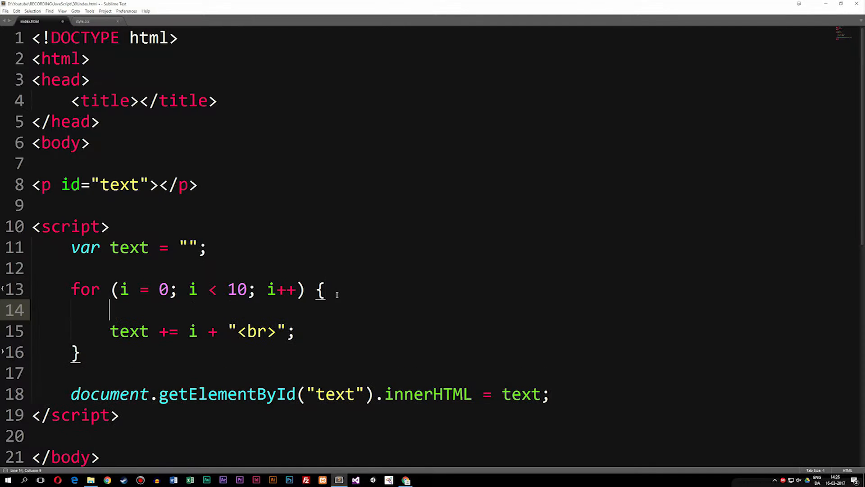
Write if (i === 4) { break; } so the loop stops at 4
{"action": "type", "text": "if (true) {}"}
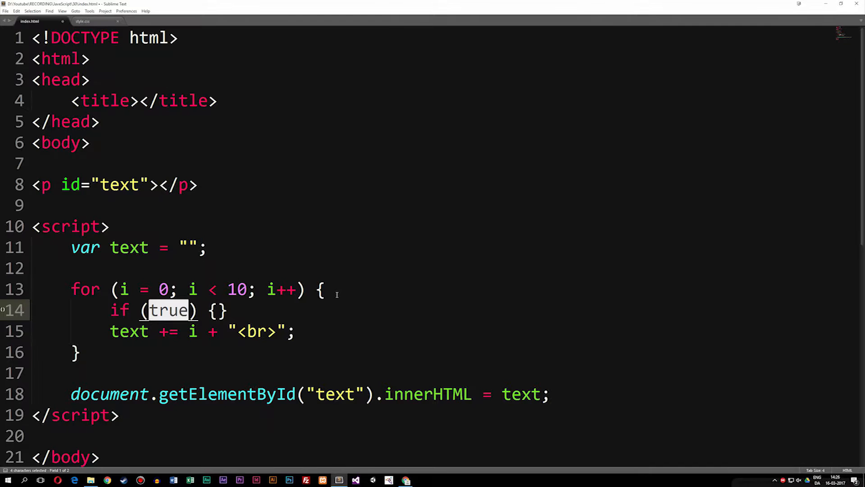
{"action": "type", "text": "i"}
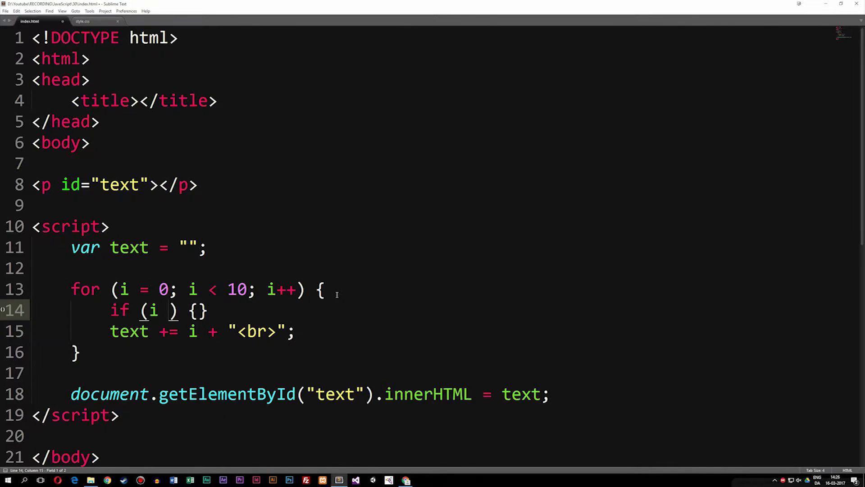
{"action": "type", "text": "=== 4"}
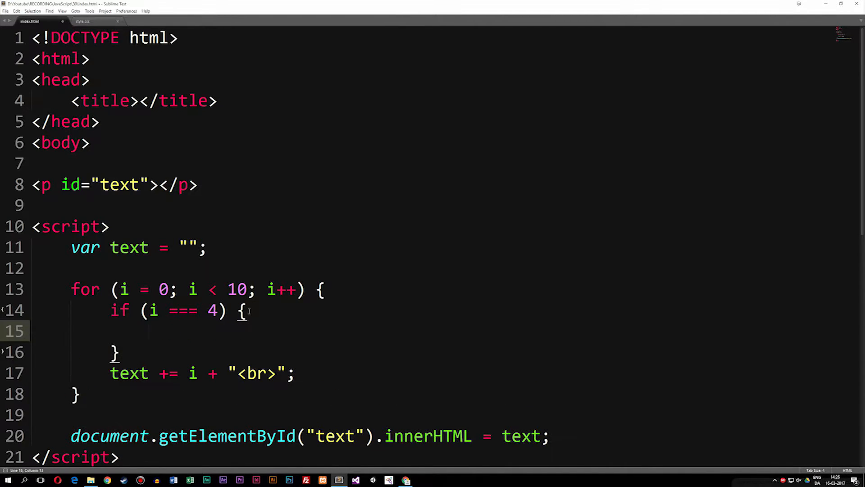
{"action": "type", "text": "break;"}
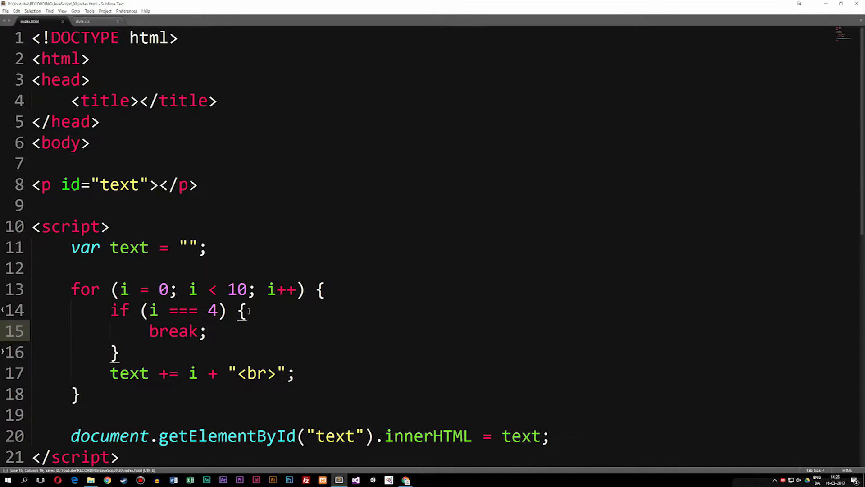
{"action": "left_click", "coordinate": [206, 330]}
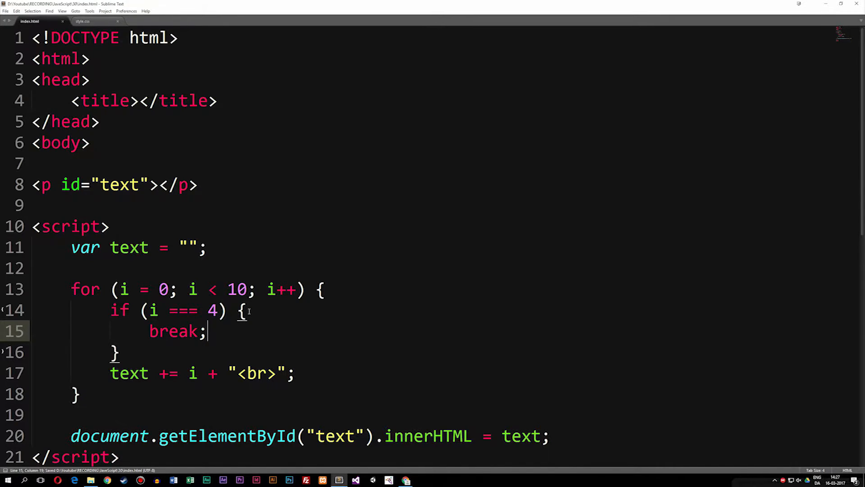
{"action": "mouse_move", "coordinate": [196, 319]}
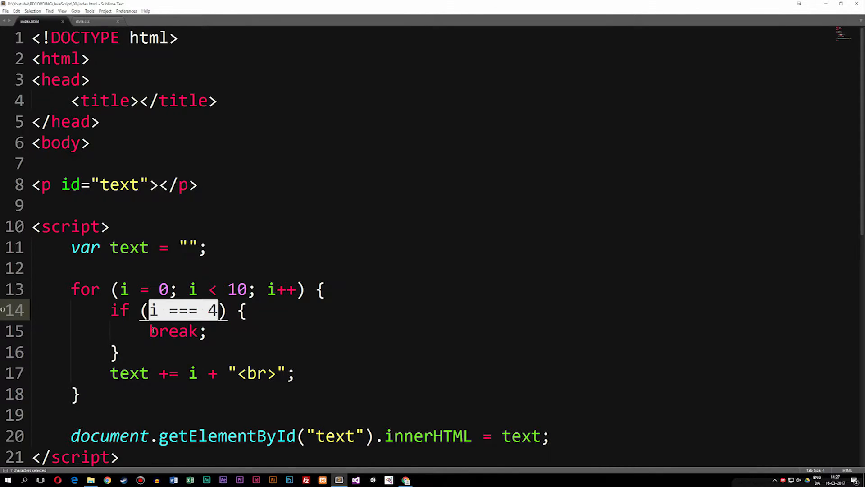
{"action": "double_click", "coordinate": [174, 331]}
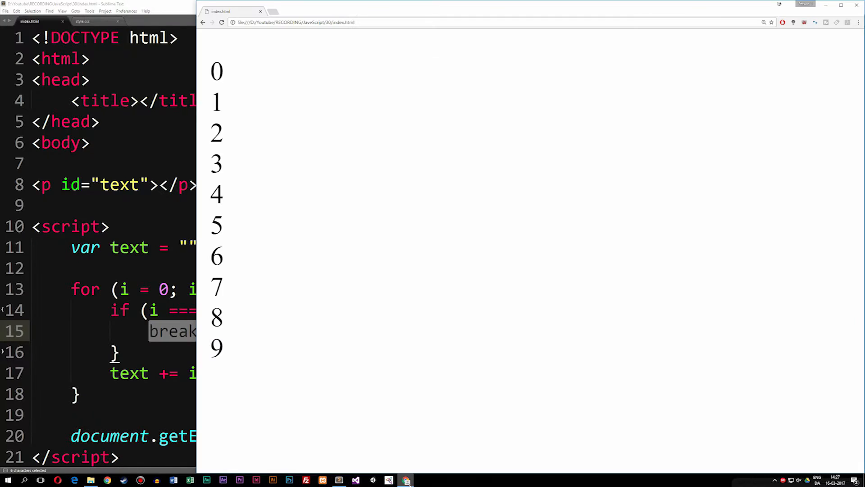
Reload the page to run the break version of the loop
{"action": "left_click", "coordinate": [223, 21]}
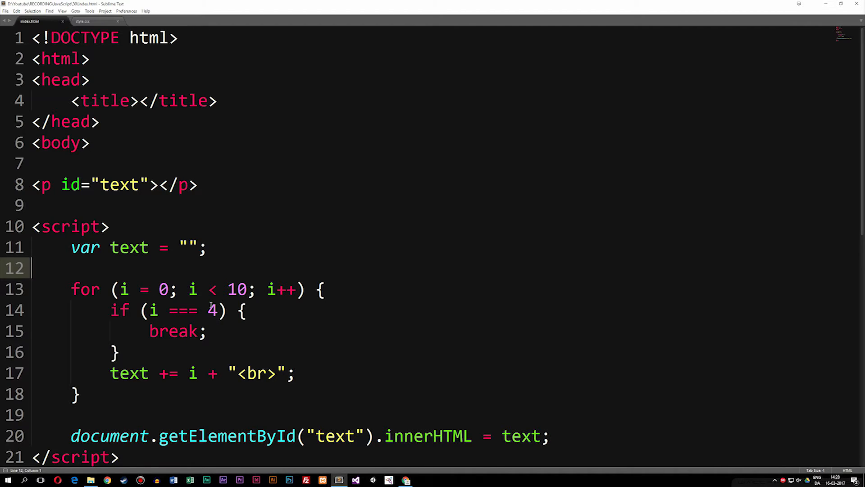
Replace break with continue so iteration 4 is skipped, and save the file
{"action": "double_click", "coordinate": [212, 310]}
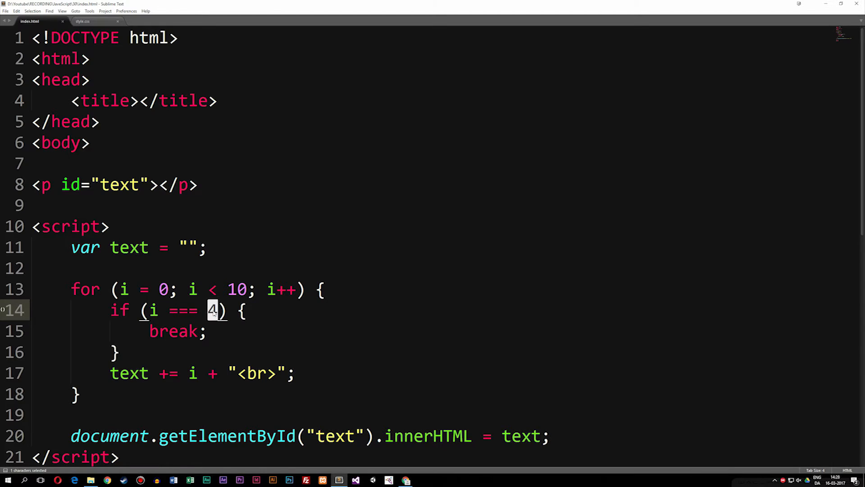
{"action": "double_click", "coordinate": [174, 330]}
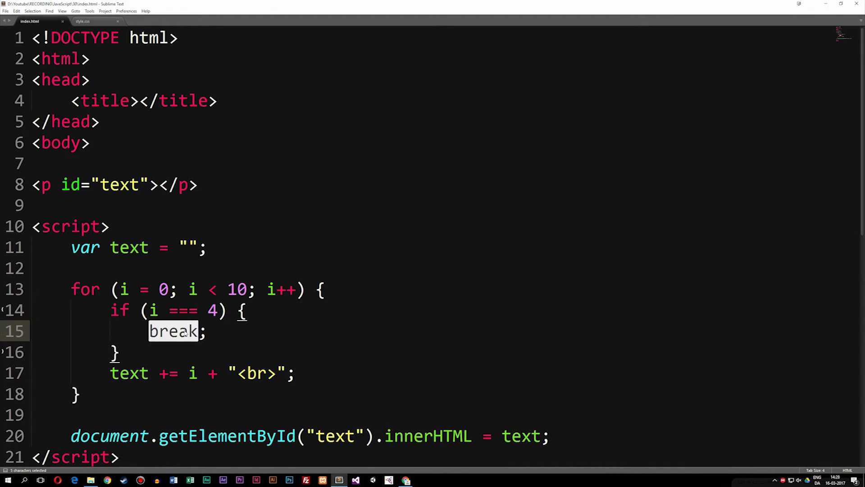
{"action": "type", "text": "continu;"}
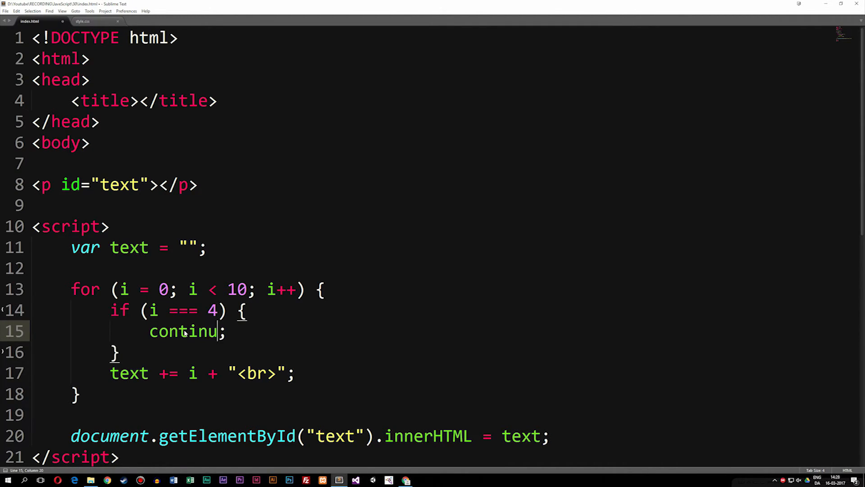
{"action": "type", "text": "e"}
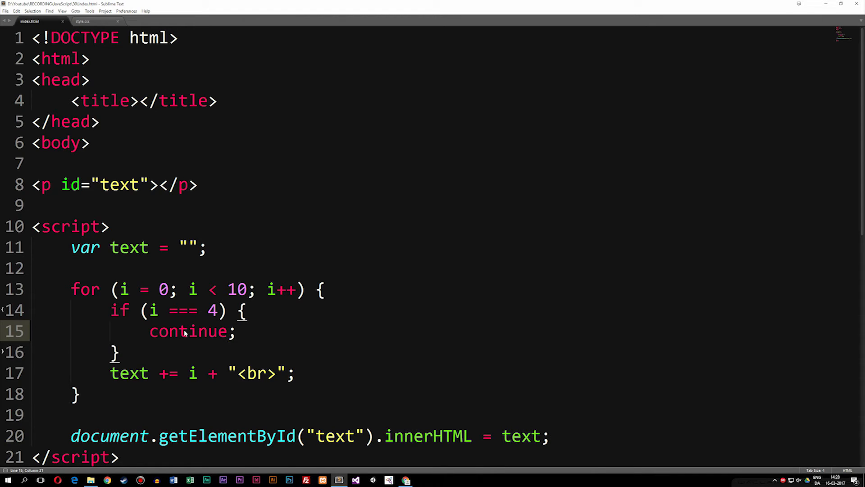
{"action": "key", "text": "ctrl+s"}
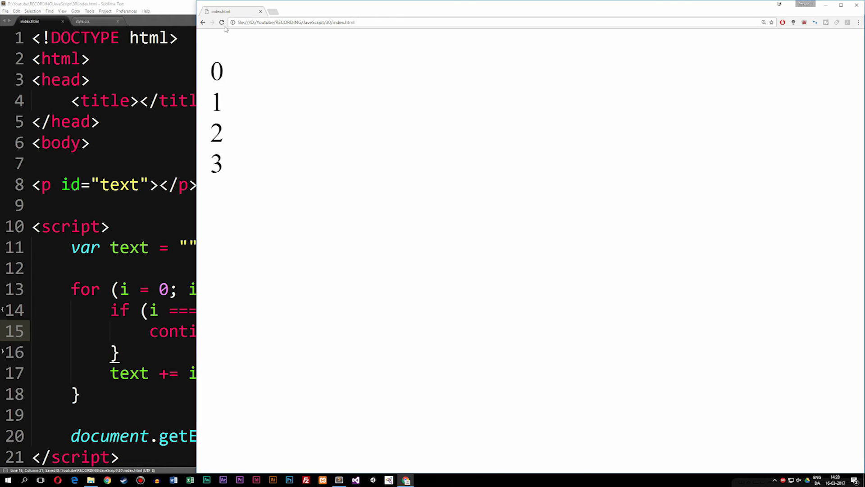
Reload the page so it lists 0–3 and 5–9 with 4 missing
{"action": "left_click", "coordinate": [221, 22]}
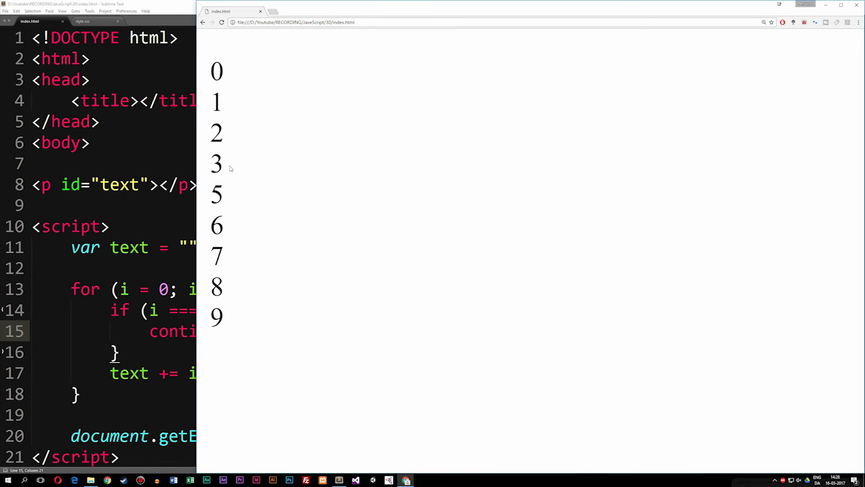
{"action": "mouse_move", "coordinate": [252, 205]}
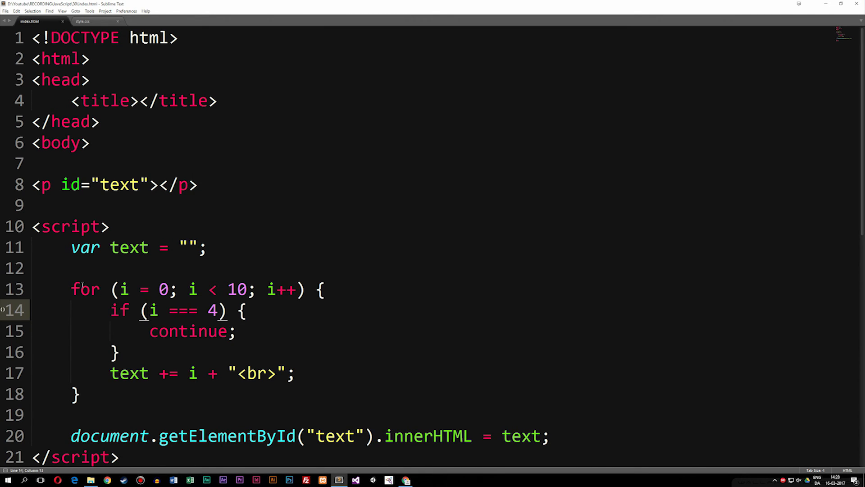
{"action": "double_click", "coordinate": [85, 289]}
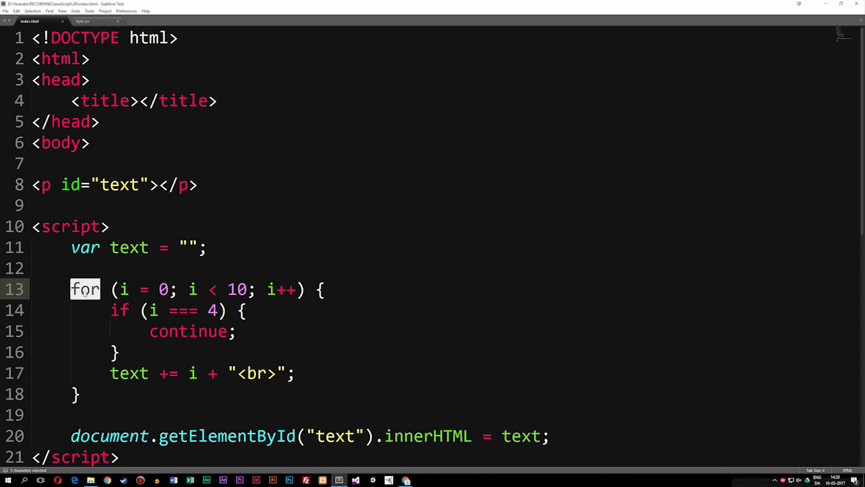